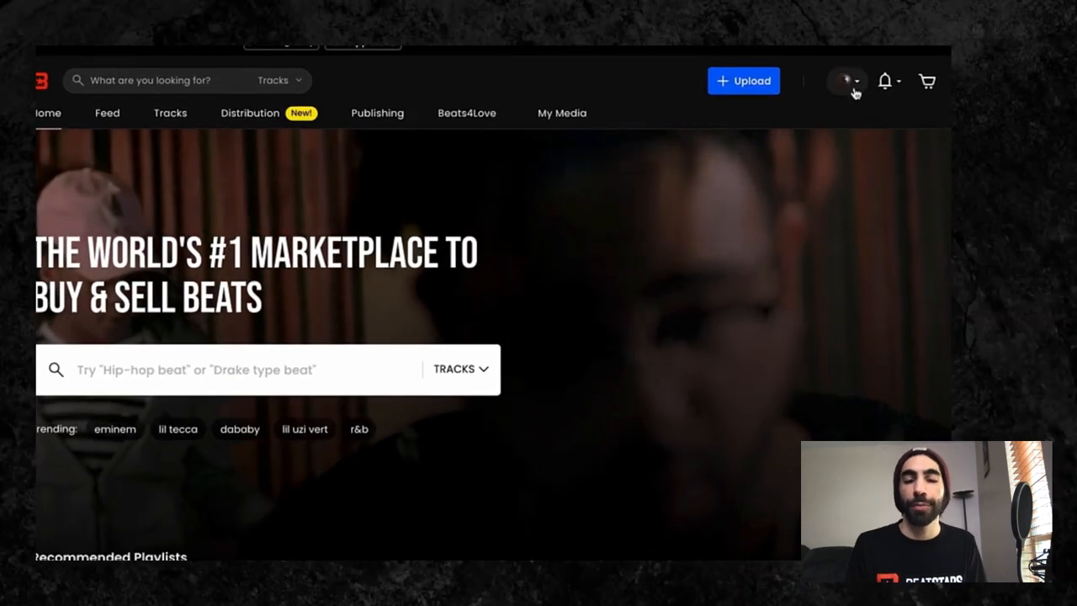
Step: Go to Account Settings from the profile avatar menu
click(844, 81)
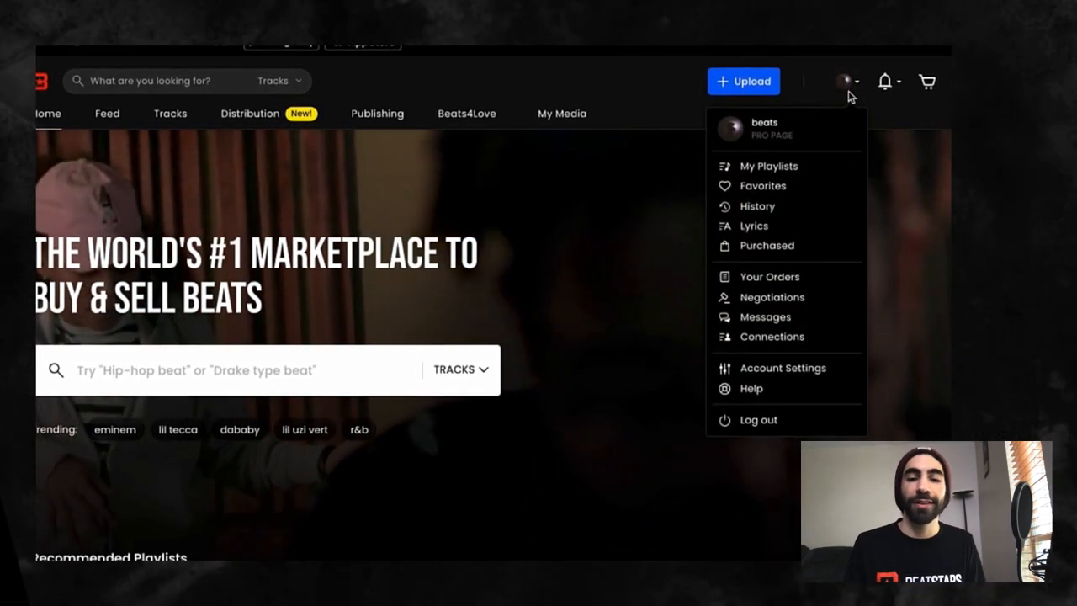
mouse_move(864, 370)
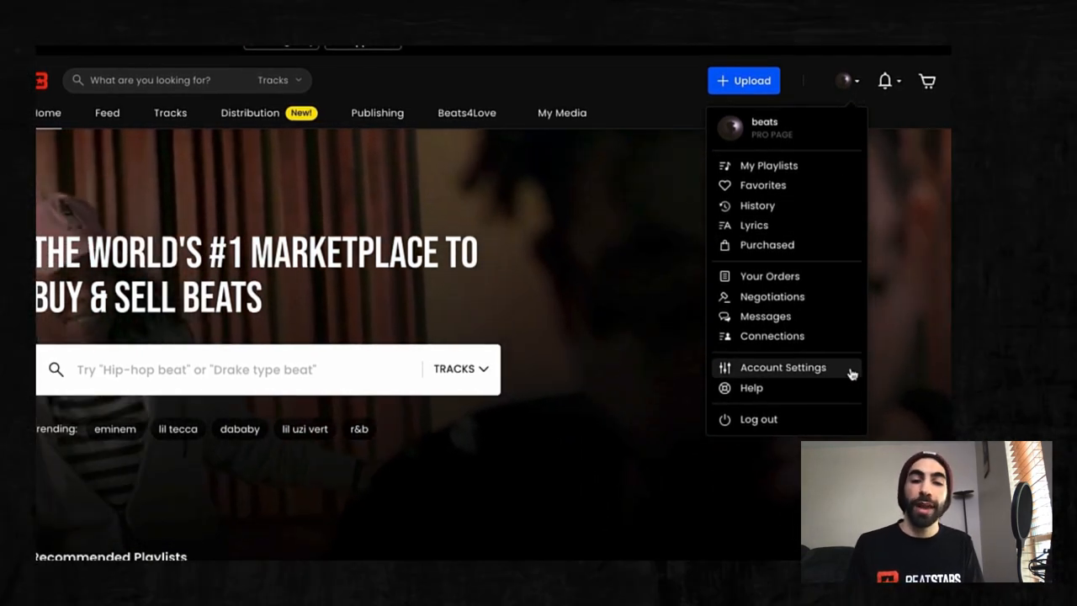
click(782, 367)
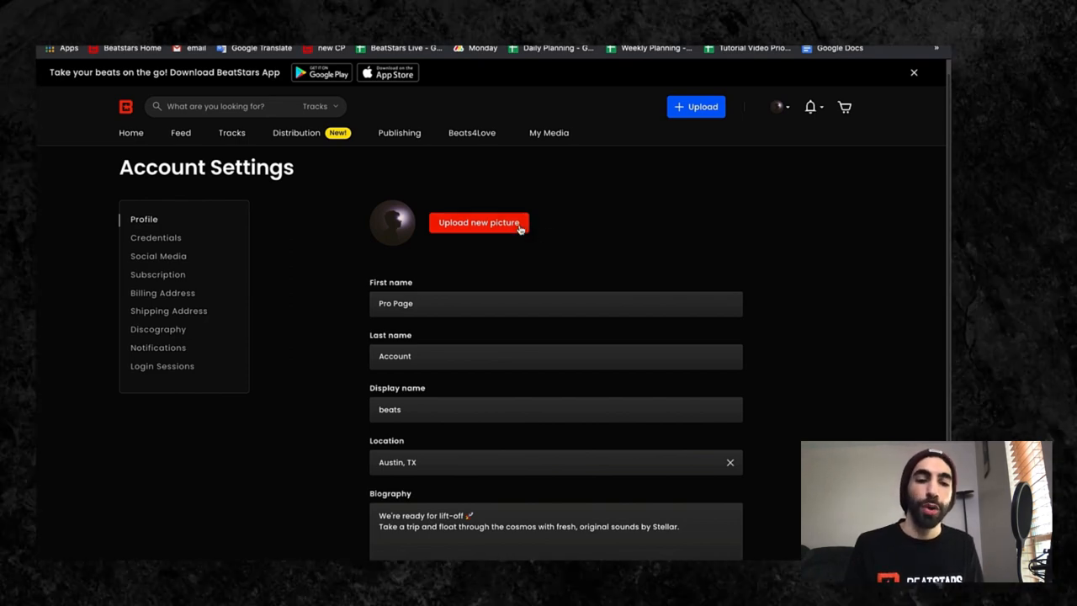
Step: Upload b.png as the new profile picture and save it uncropped
click(478, 222)
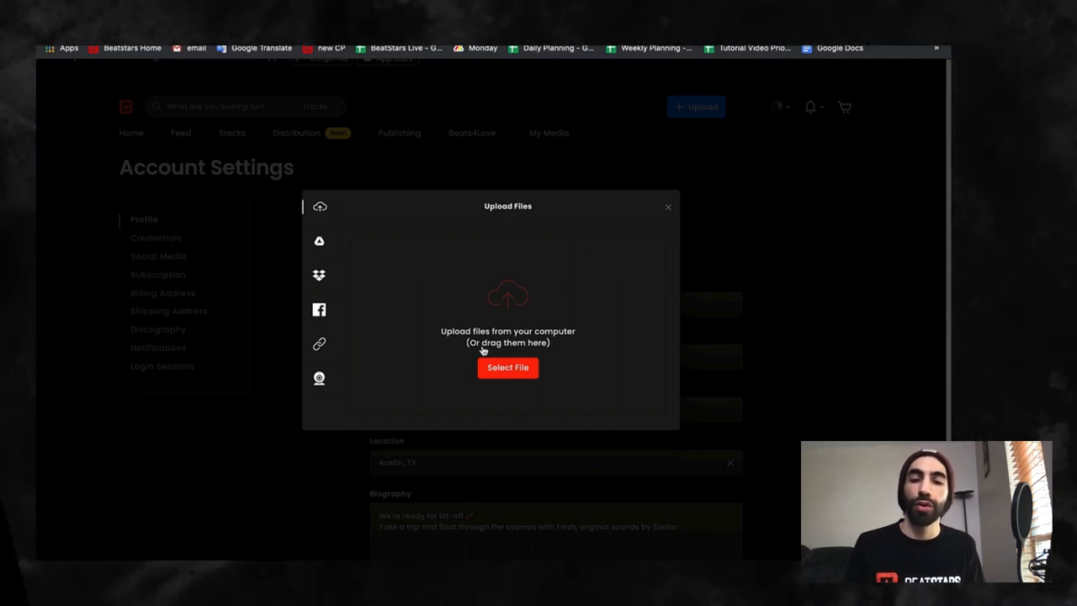
click(507, 367)
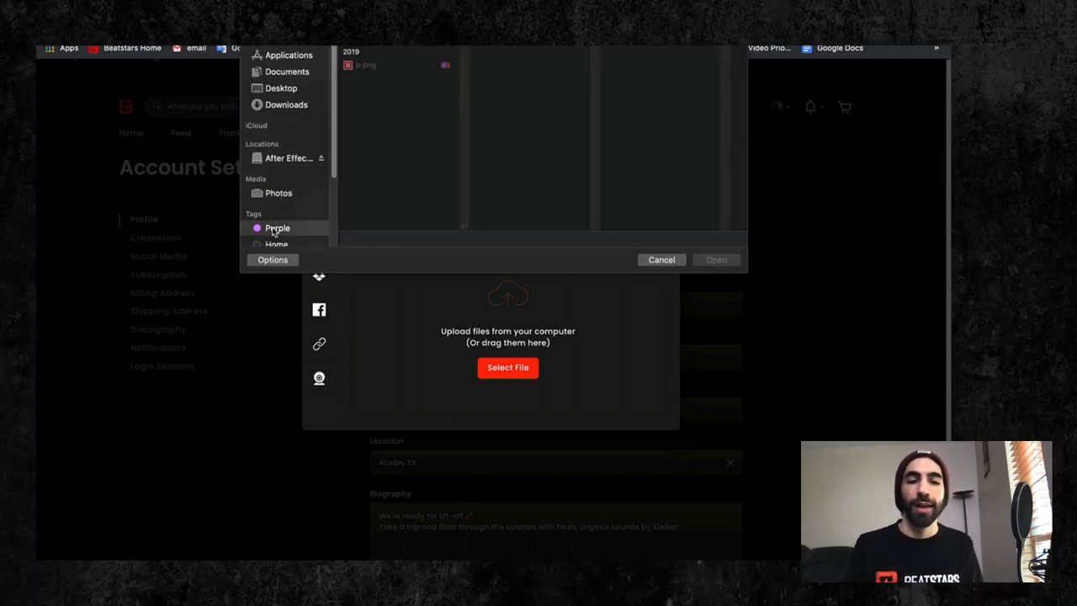
click(399, 65)
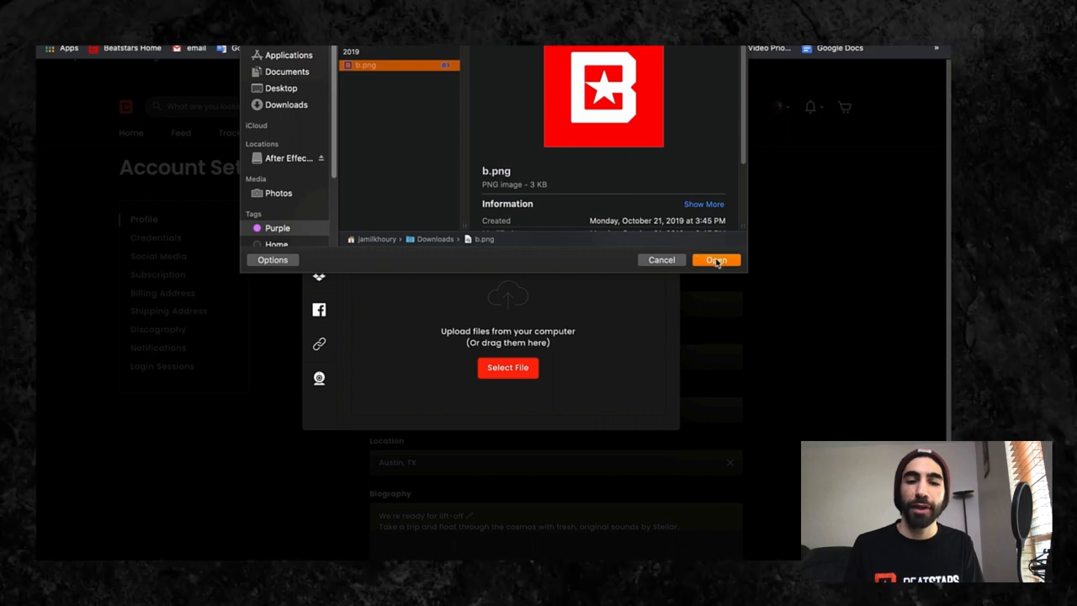
click(714, 259)
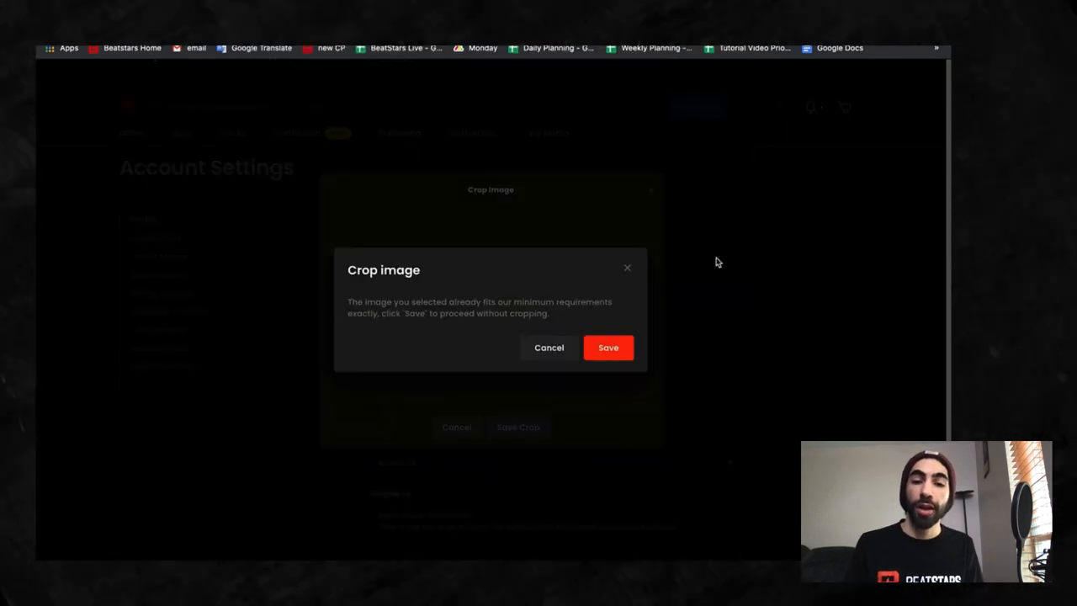
click(608, 347)
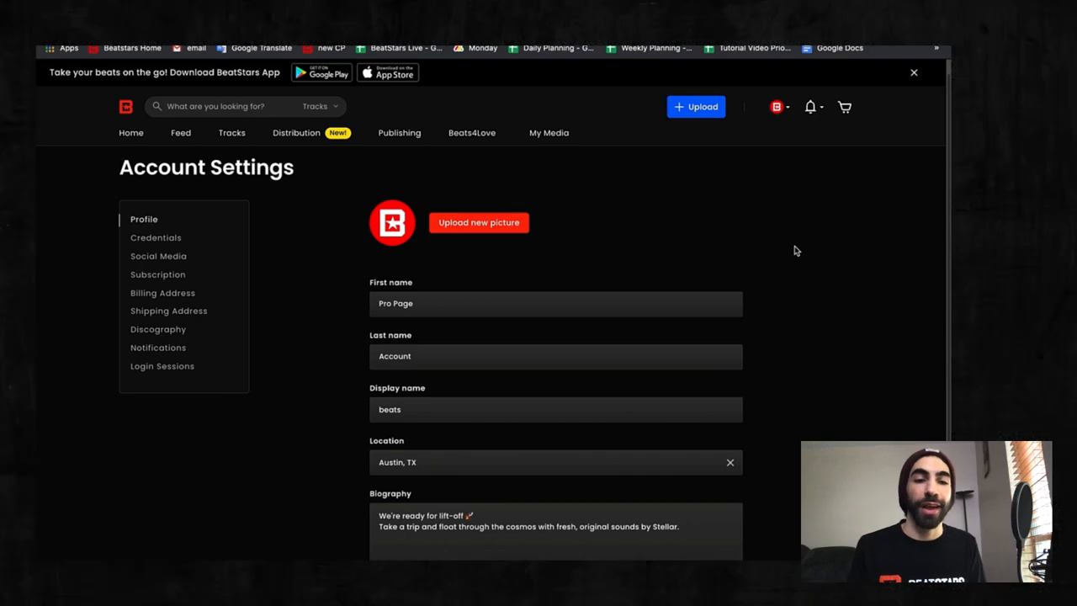
scroll(down, 3)
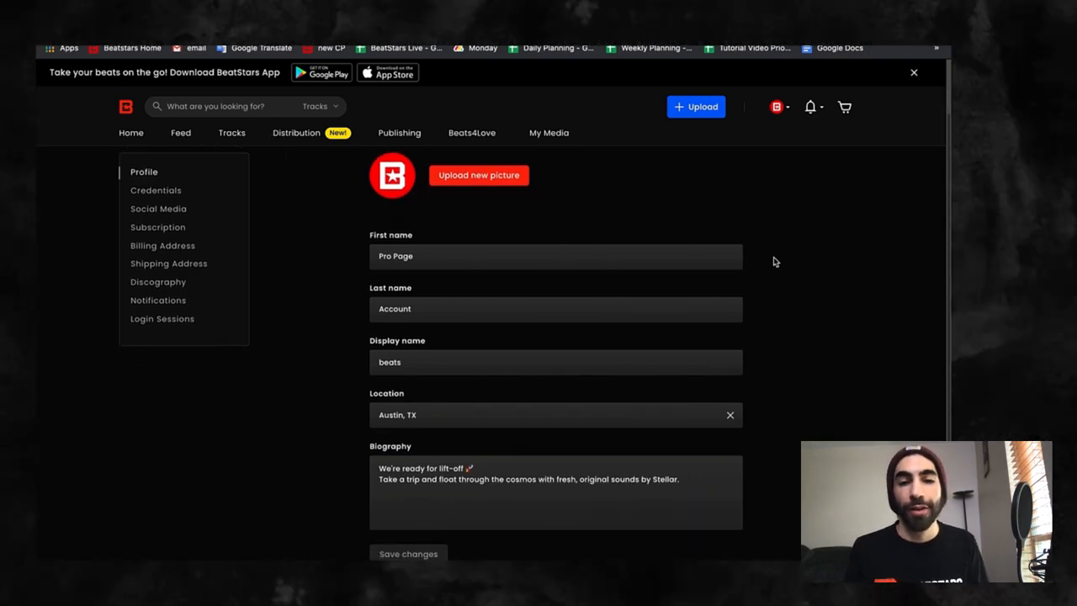
click(555, 255)
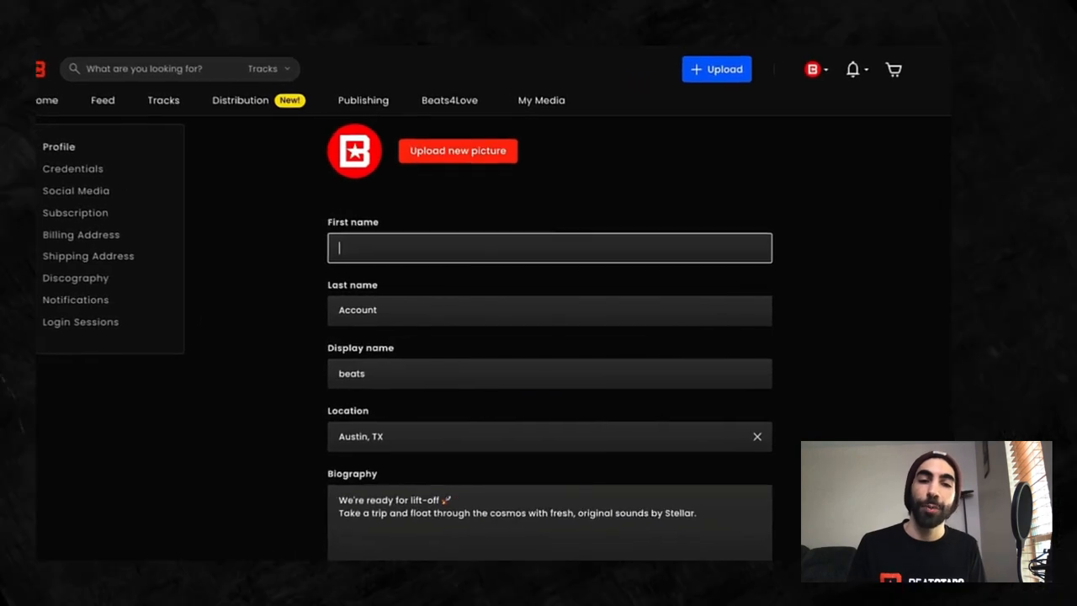
text(Jamil)
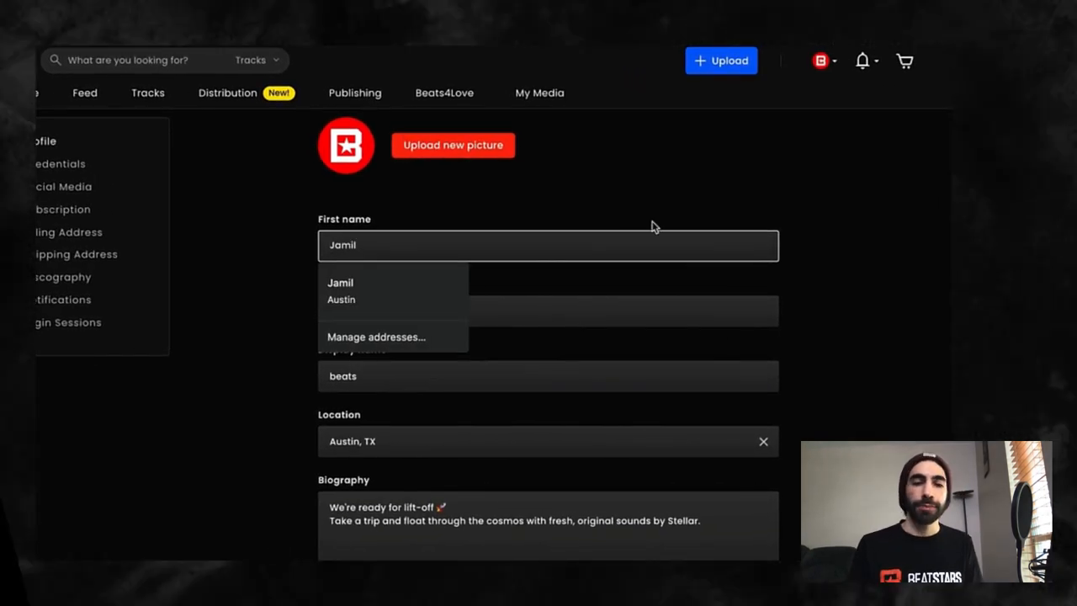
click(547, 310)
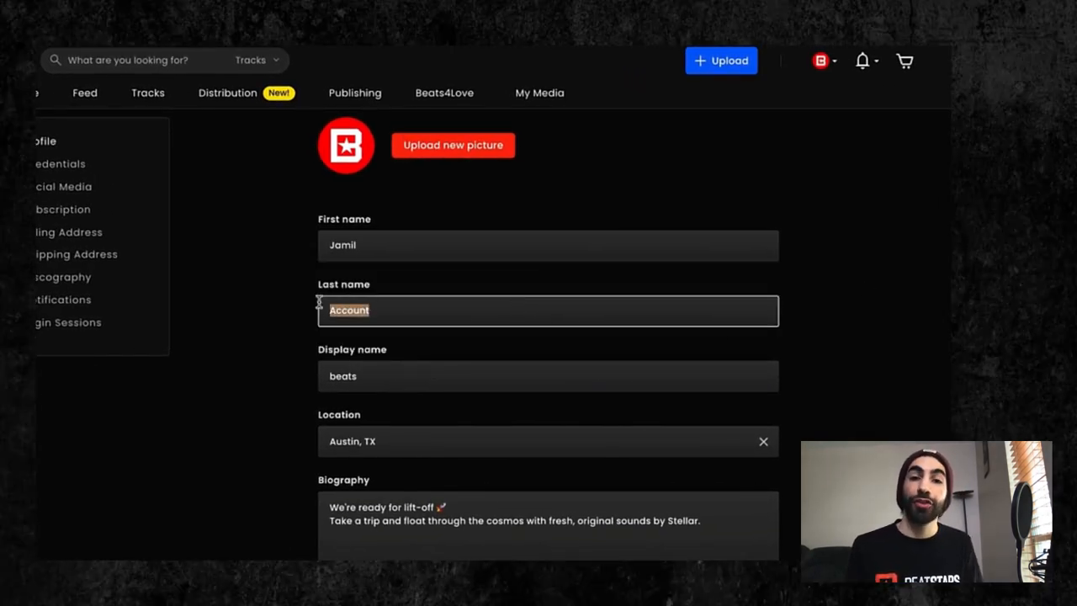
text(Khoury)
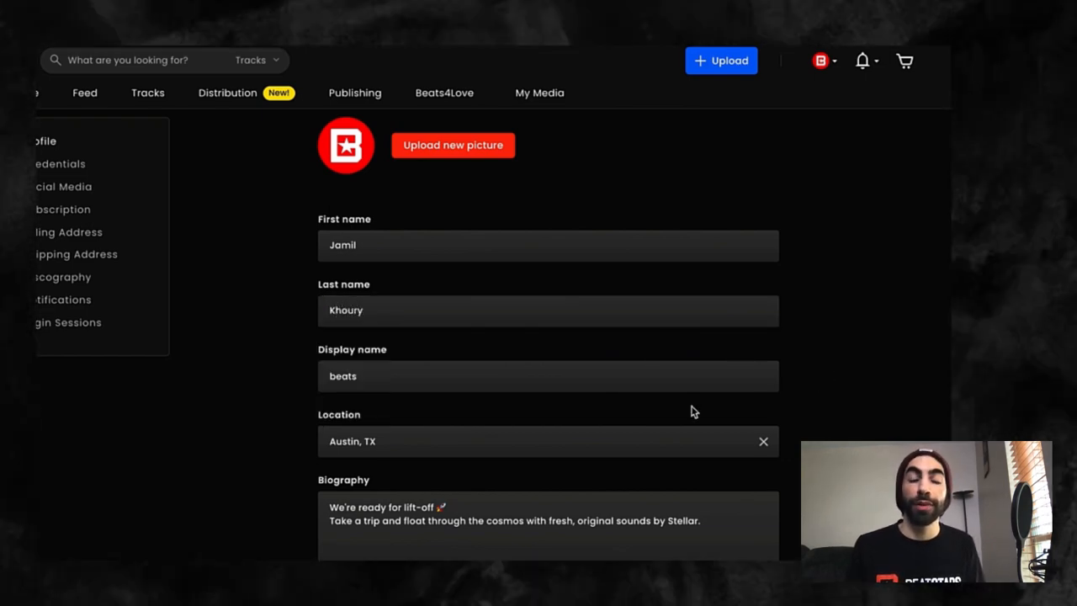
click(547, 375)
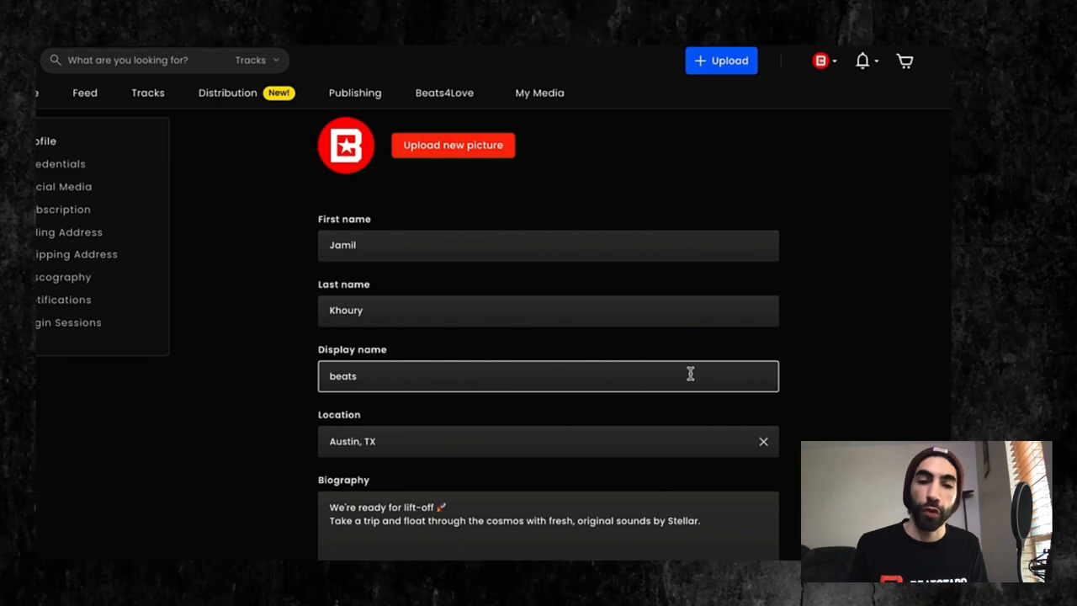
Step: Replace the display name 'beats' with 'Beatsbystellar'
key(Backspace)
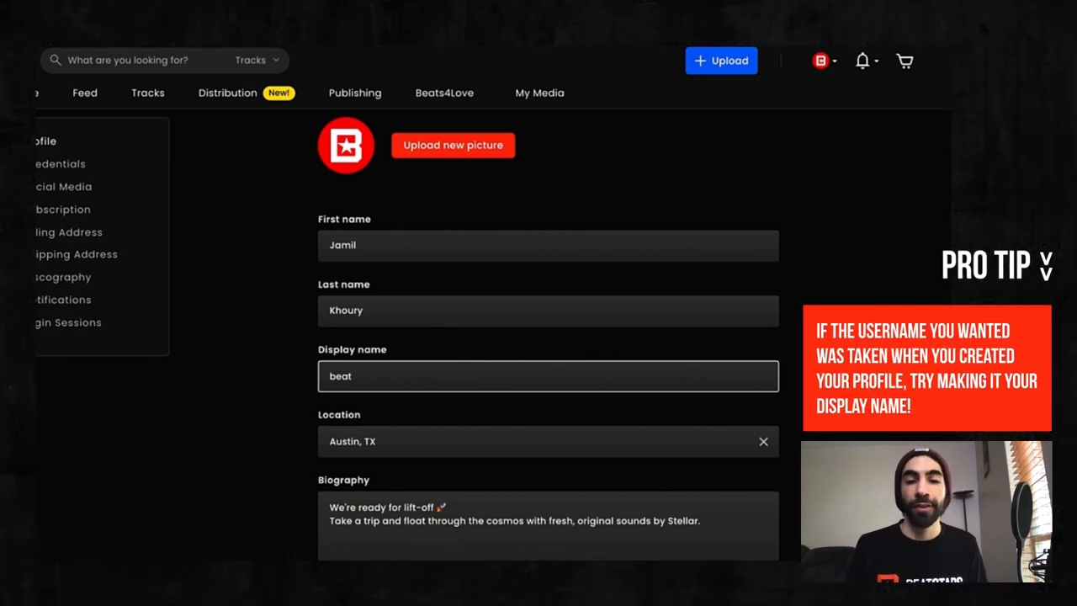
text(Beat)
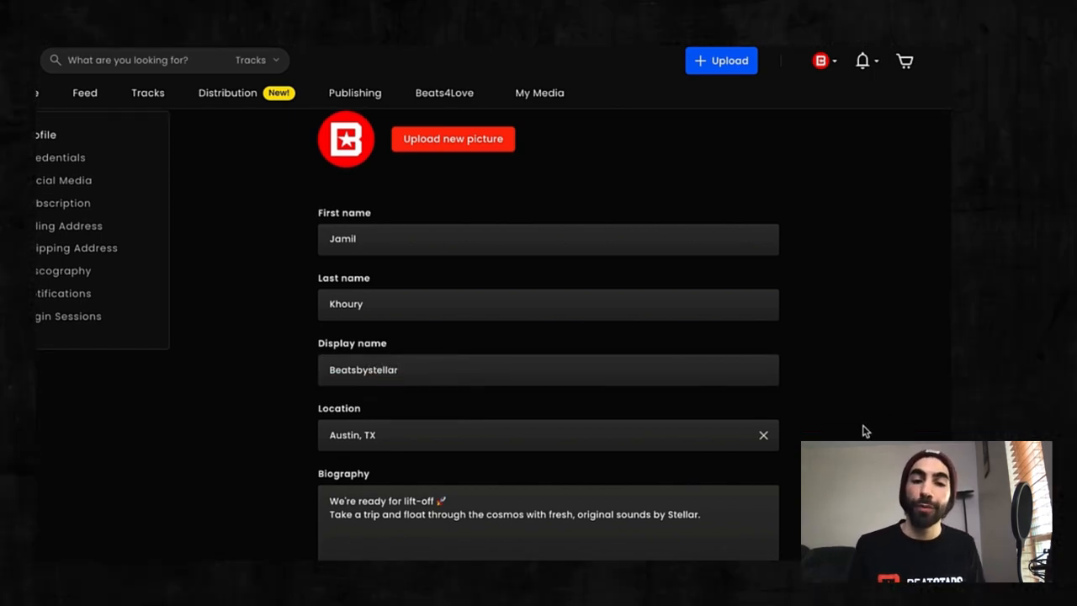
scroll(down, 3)
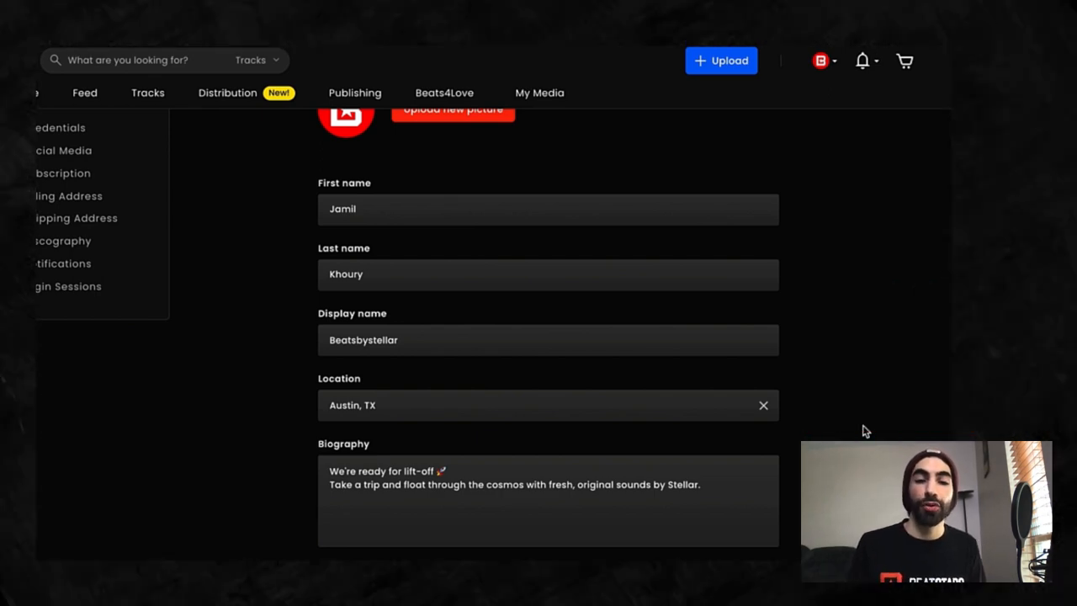
Step: Replace Austin, TX with San Francisco, California as the profile location
click(762, 404)
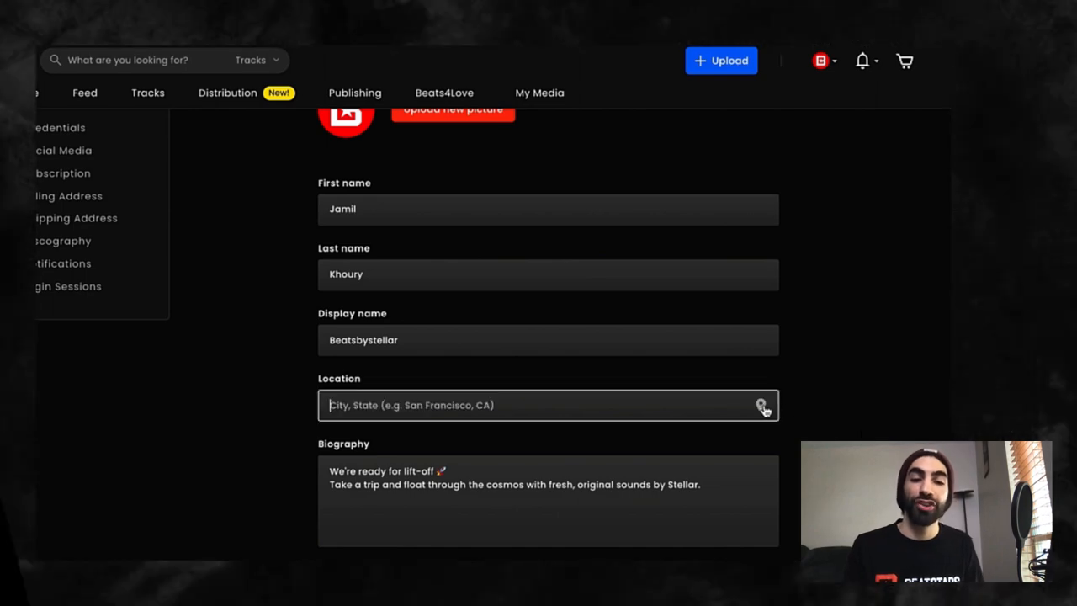
text(san fran)
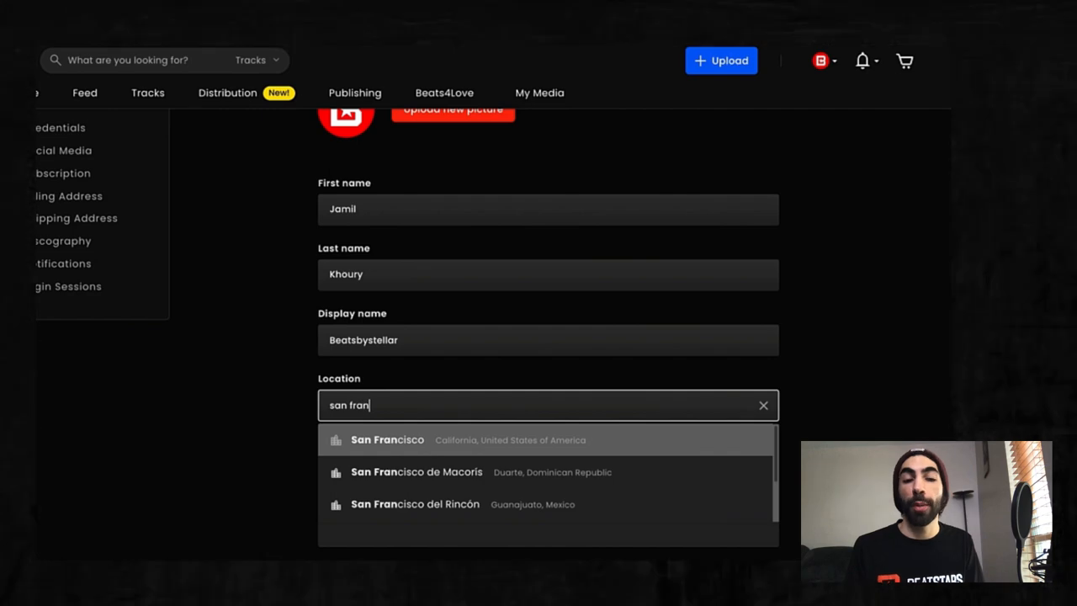
click(387, 439)
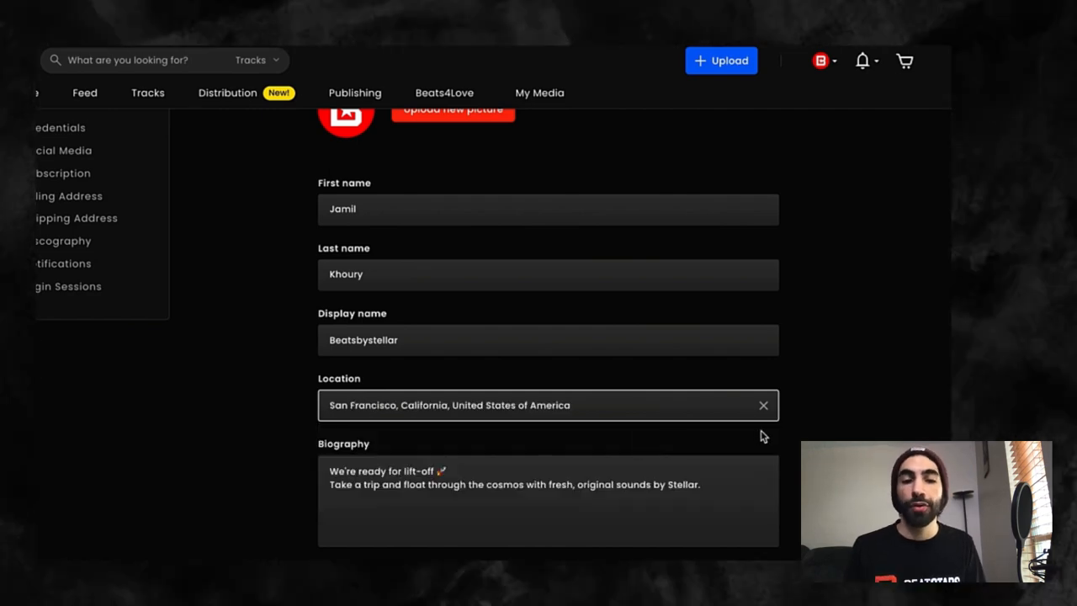
mouse_move(789, 427)
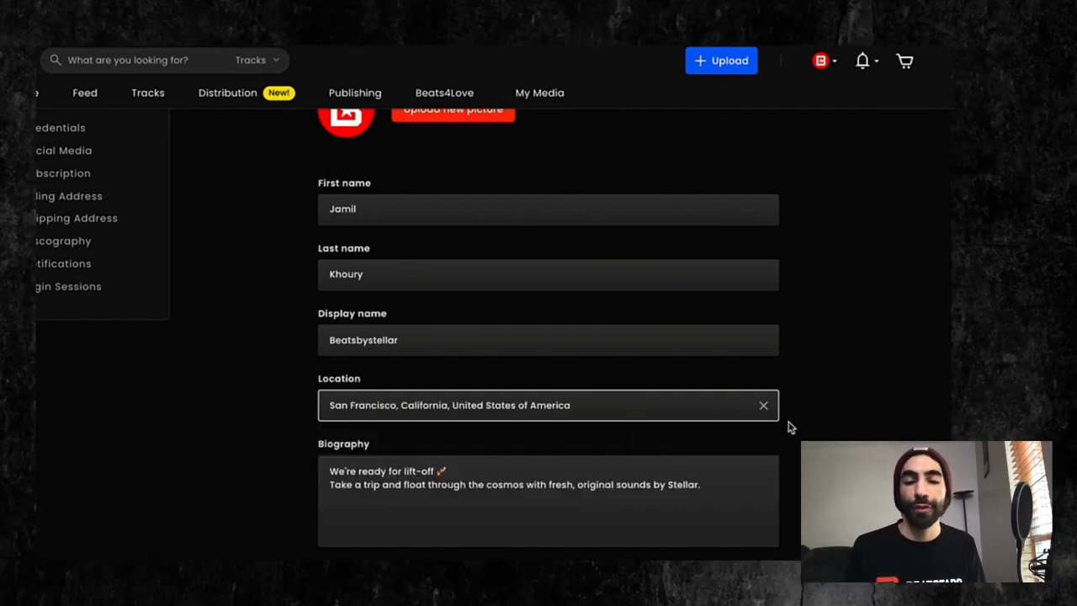
mouse_move(810, 426)
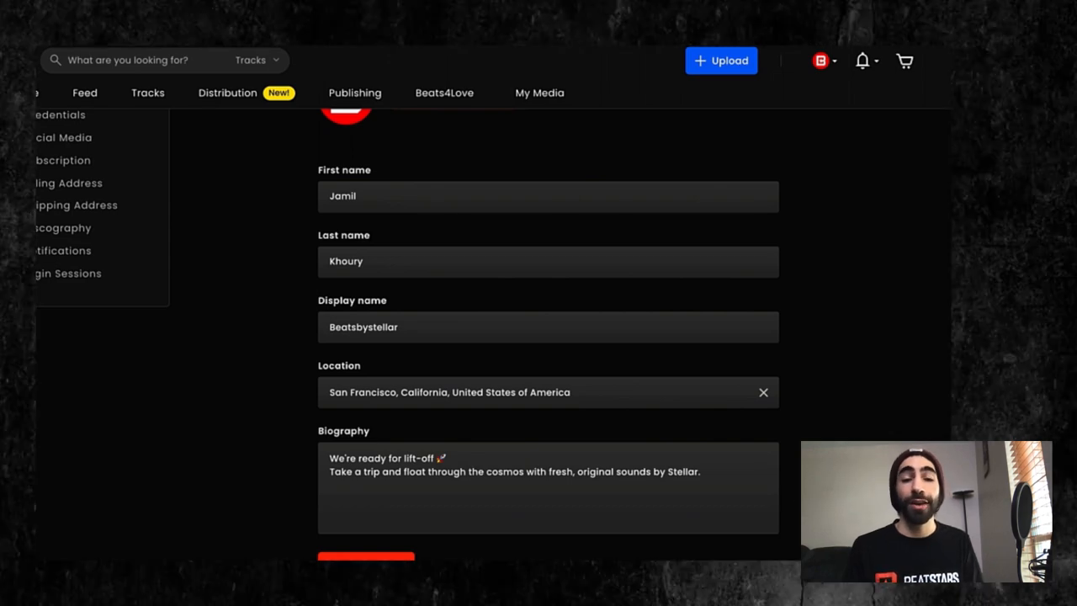
Step: Append 'Check out our new discounts!' to the bio, then go to Credentials
click(547, 471)
text( Check out our new)
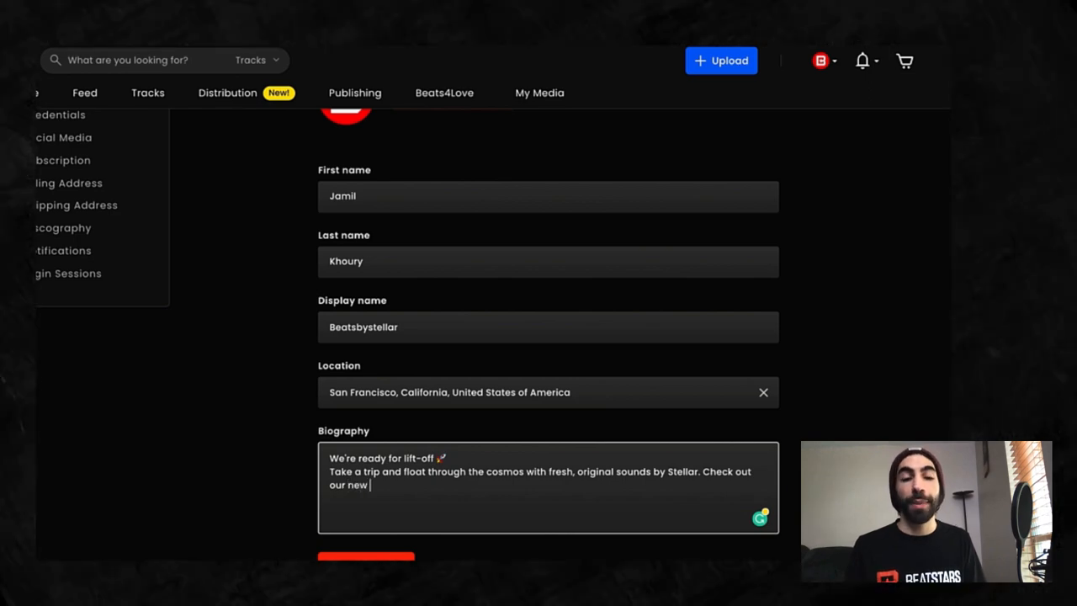
text(discounts!)
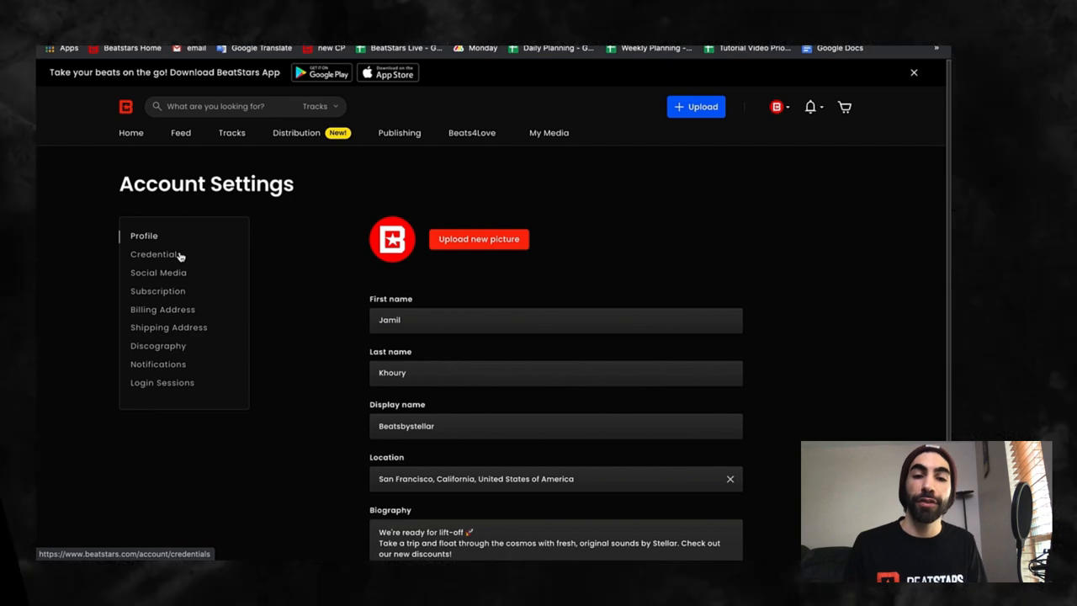
click(155, 254)
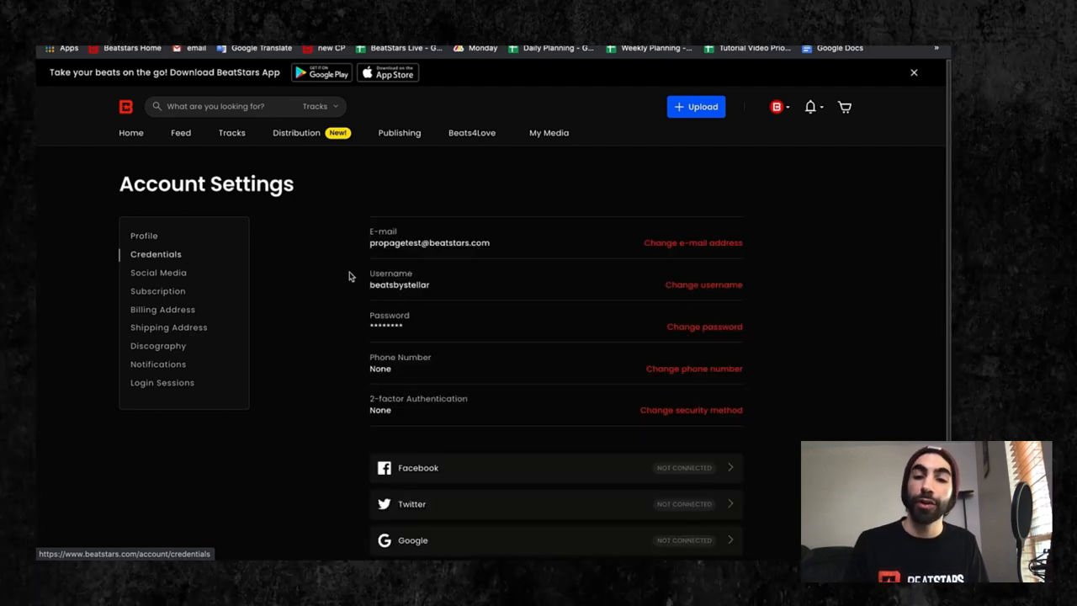
mouse_move(834, 314)
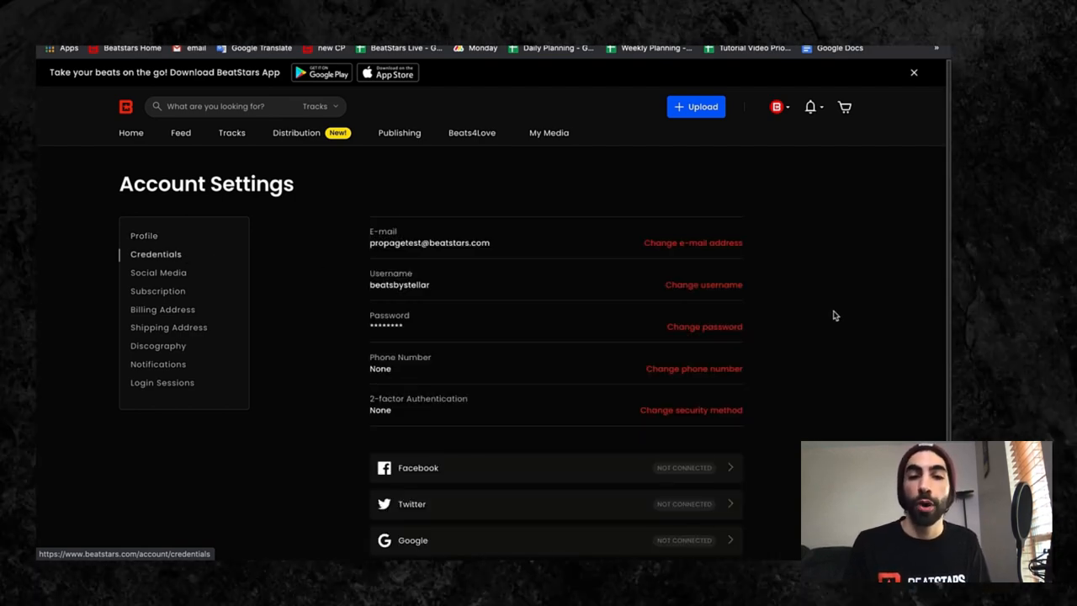